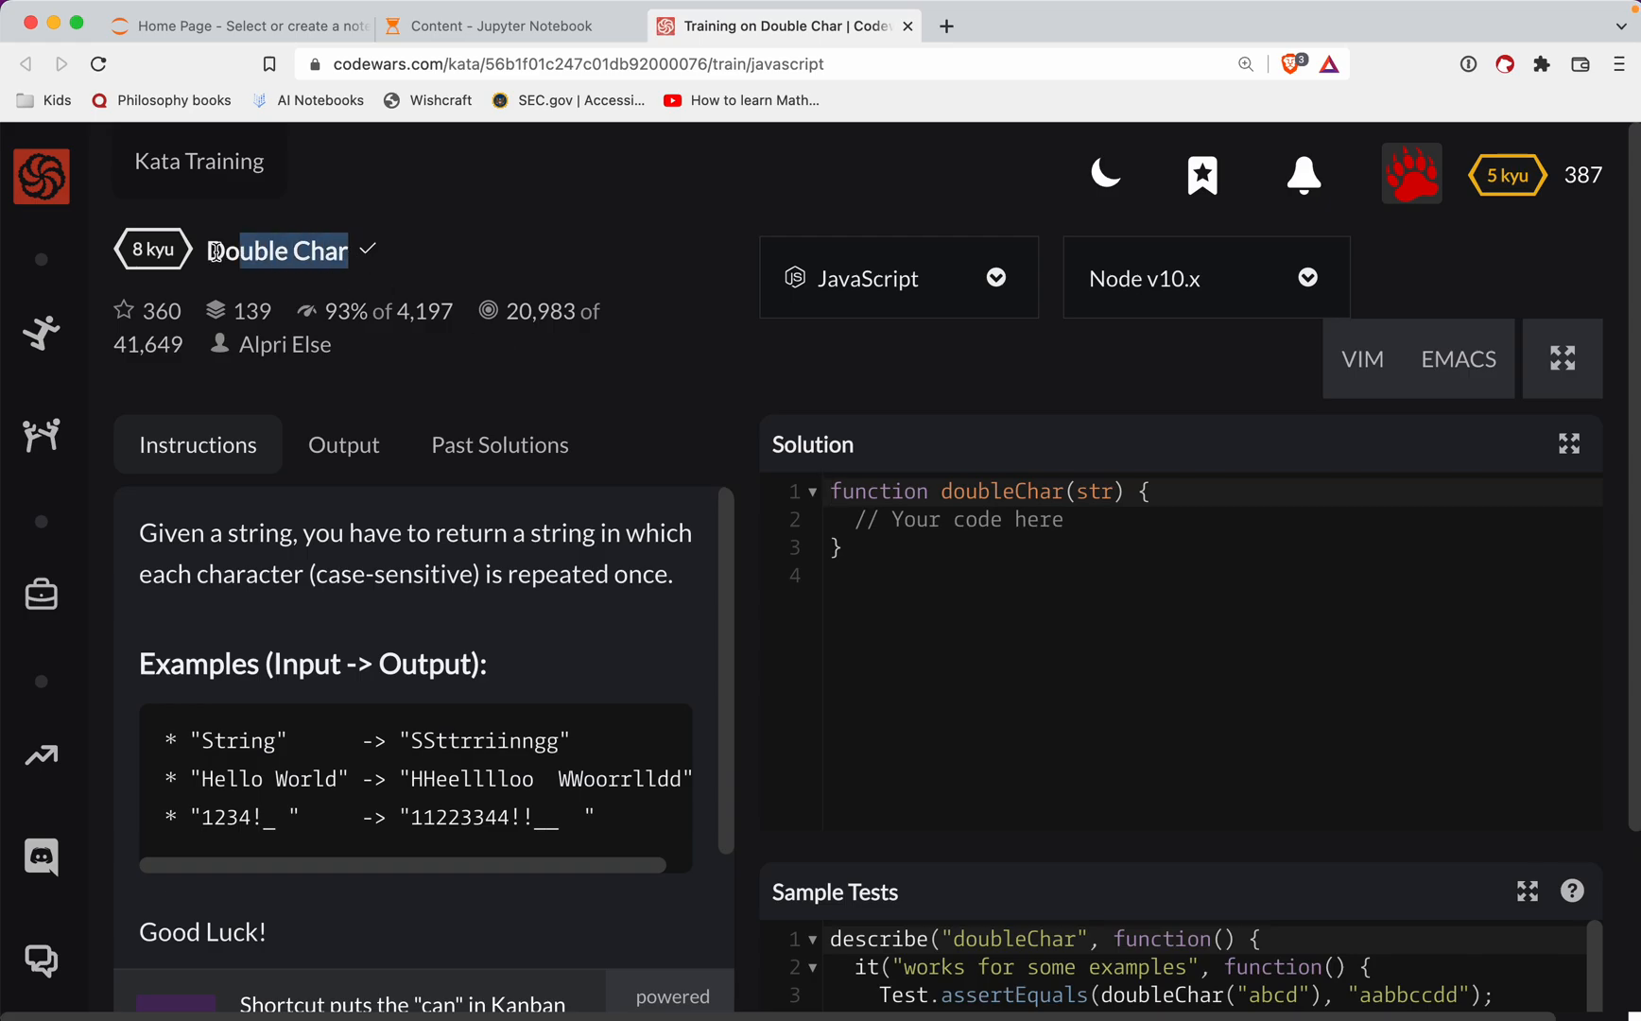
{"action": "mouse_move", "coordinate": [466, 202]}
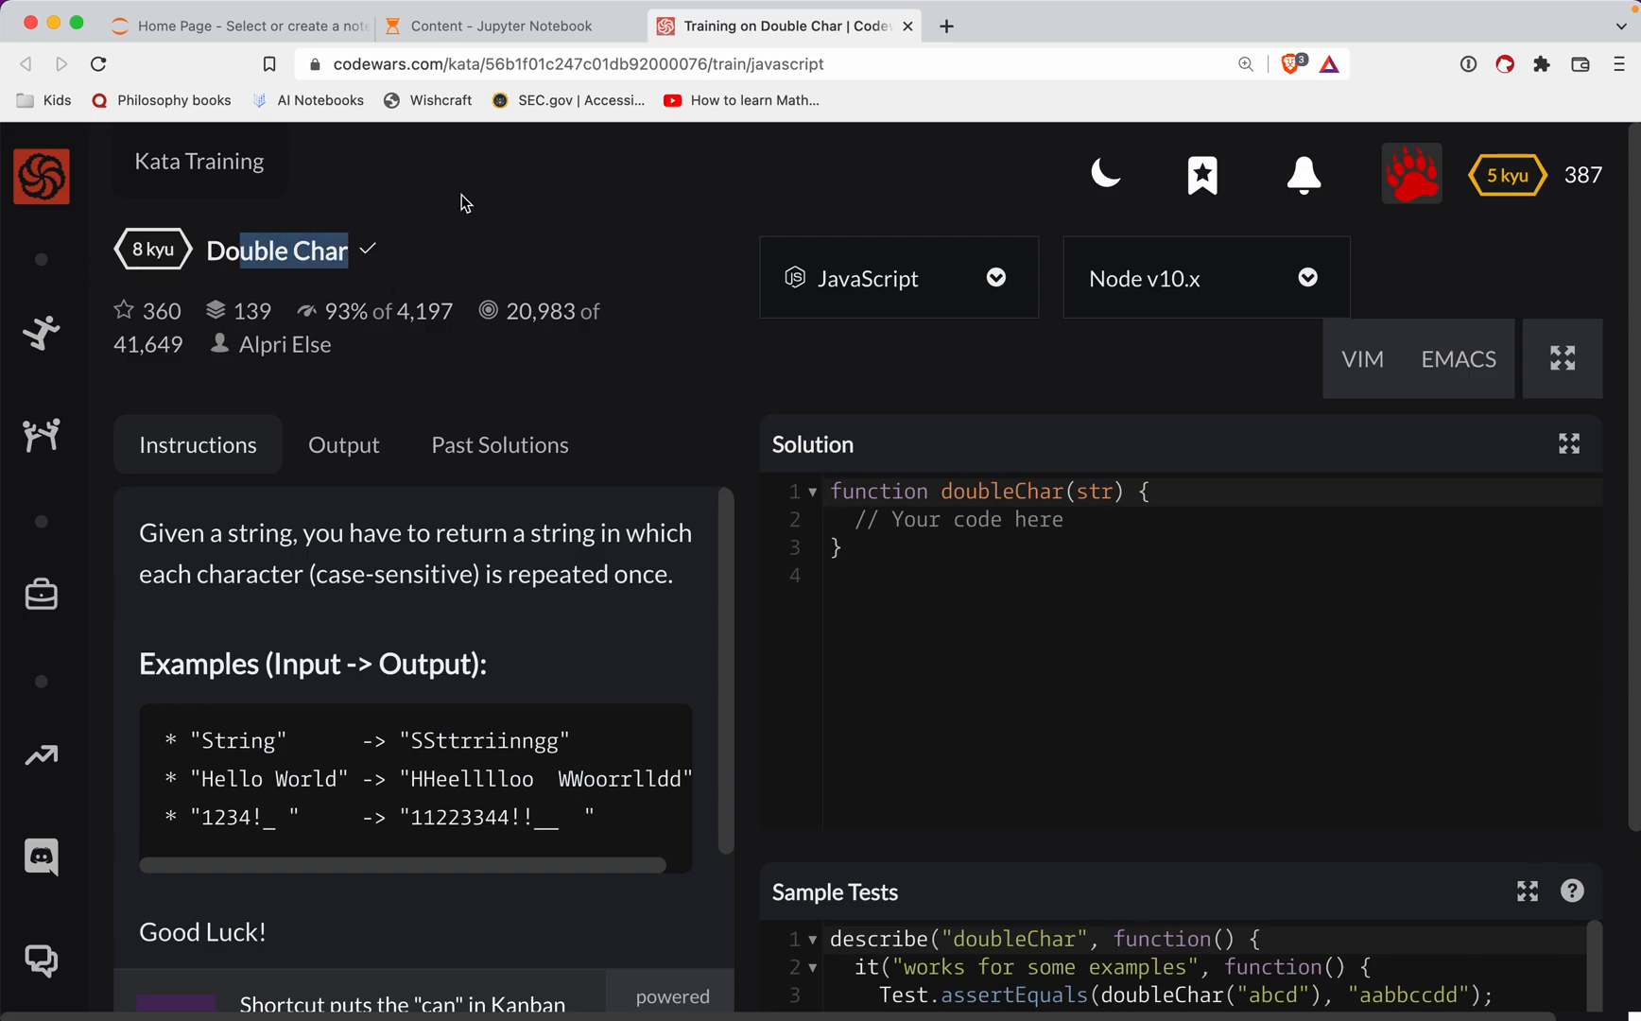
{"action": "mouse_move", "coordinate": [677, 380]}
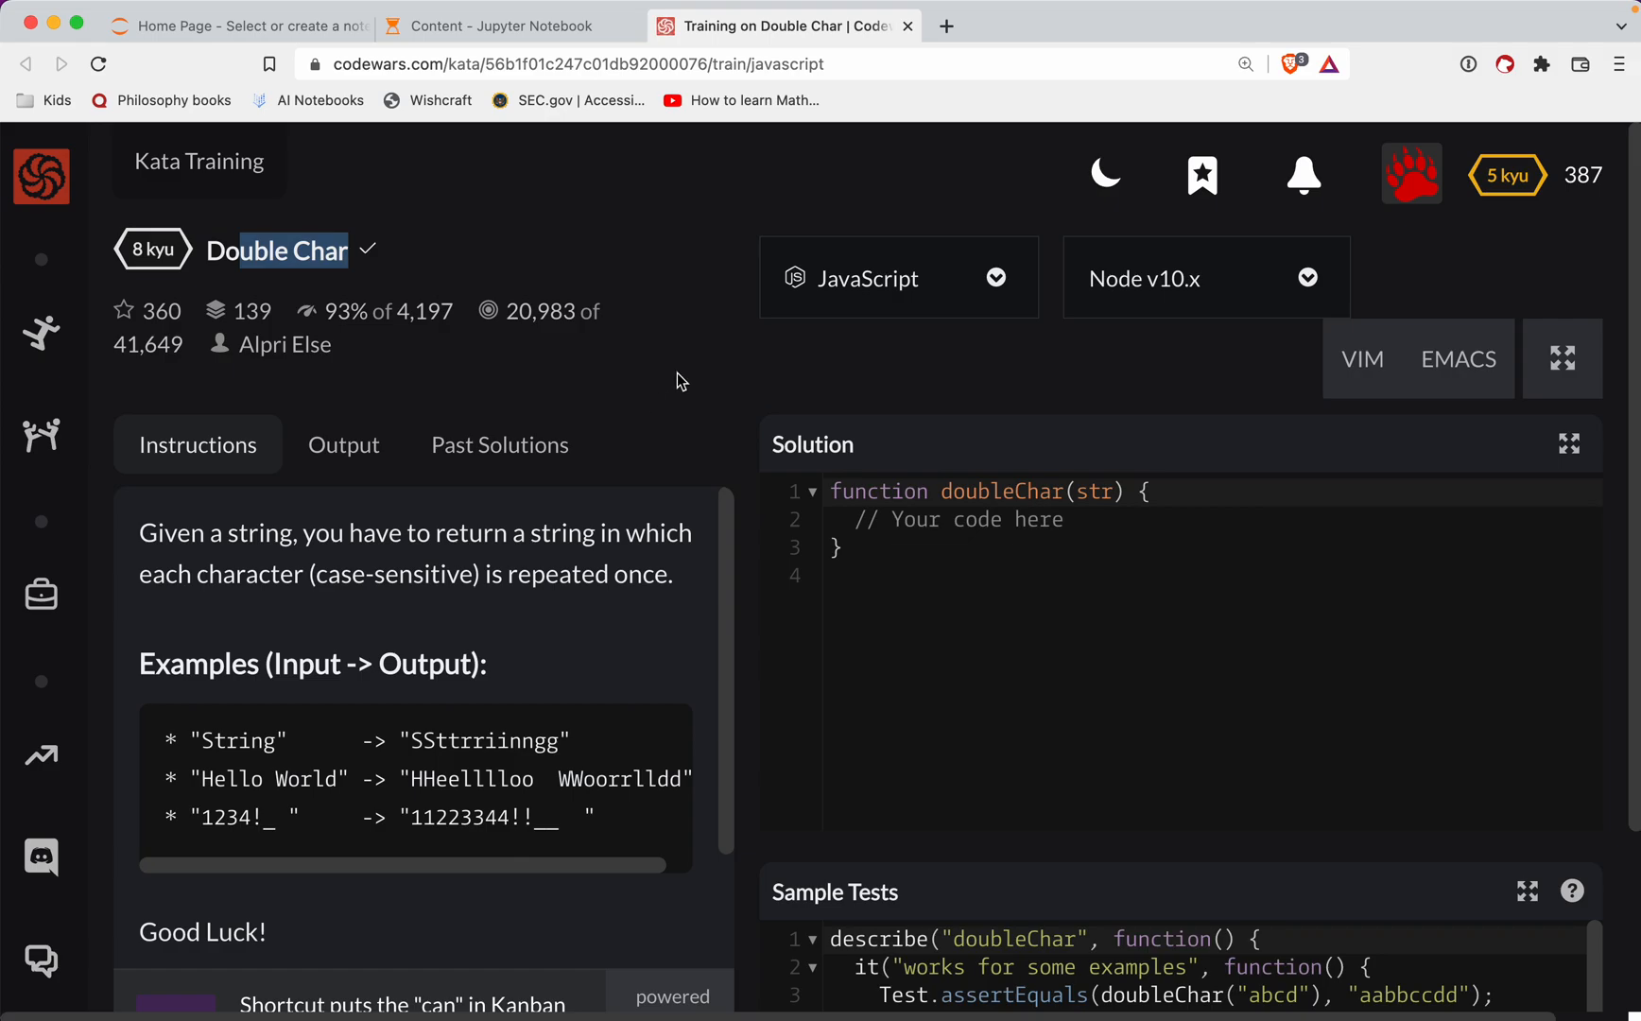
{"action": "mouse_move", "coordinate": [688, 406]}
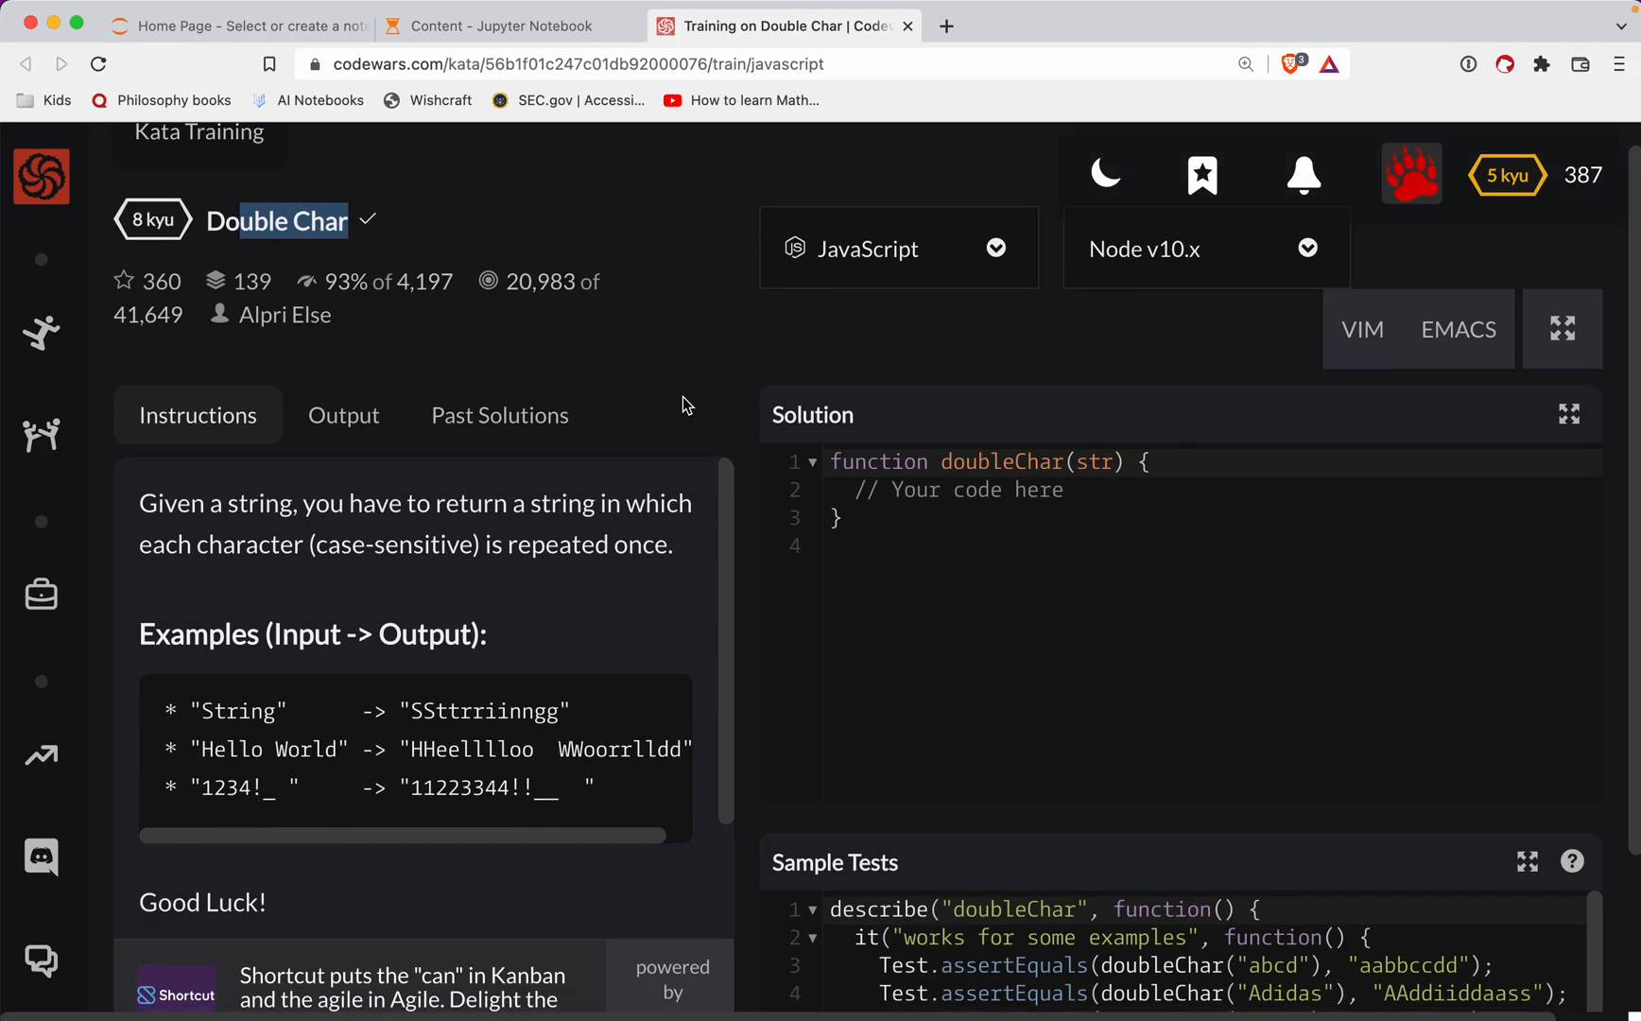
{"action": "mouse_move", "coordinate": [484, 529]}
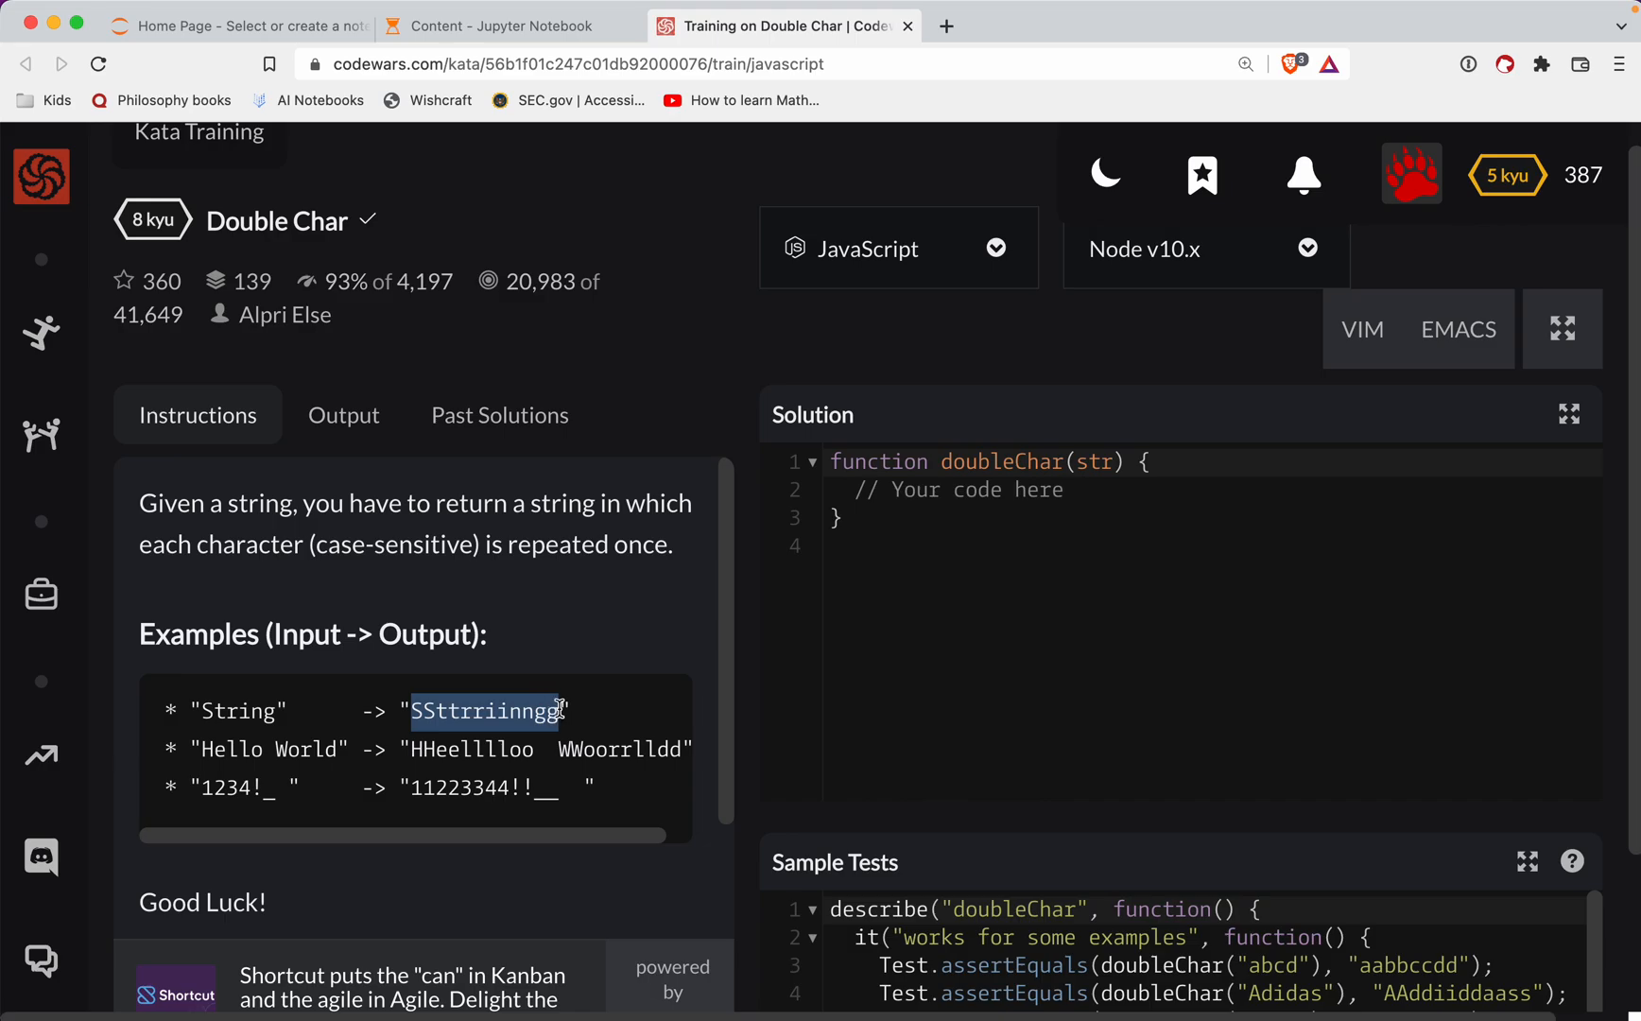
{"action": "mouse_move", "coordinate": [613, 555]}
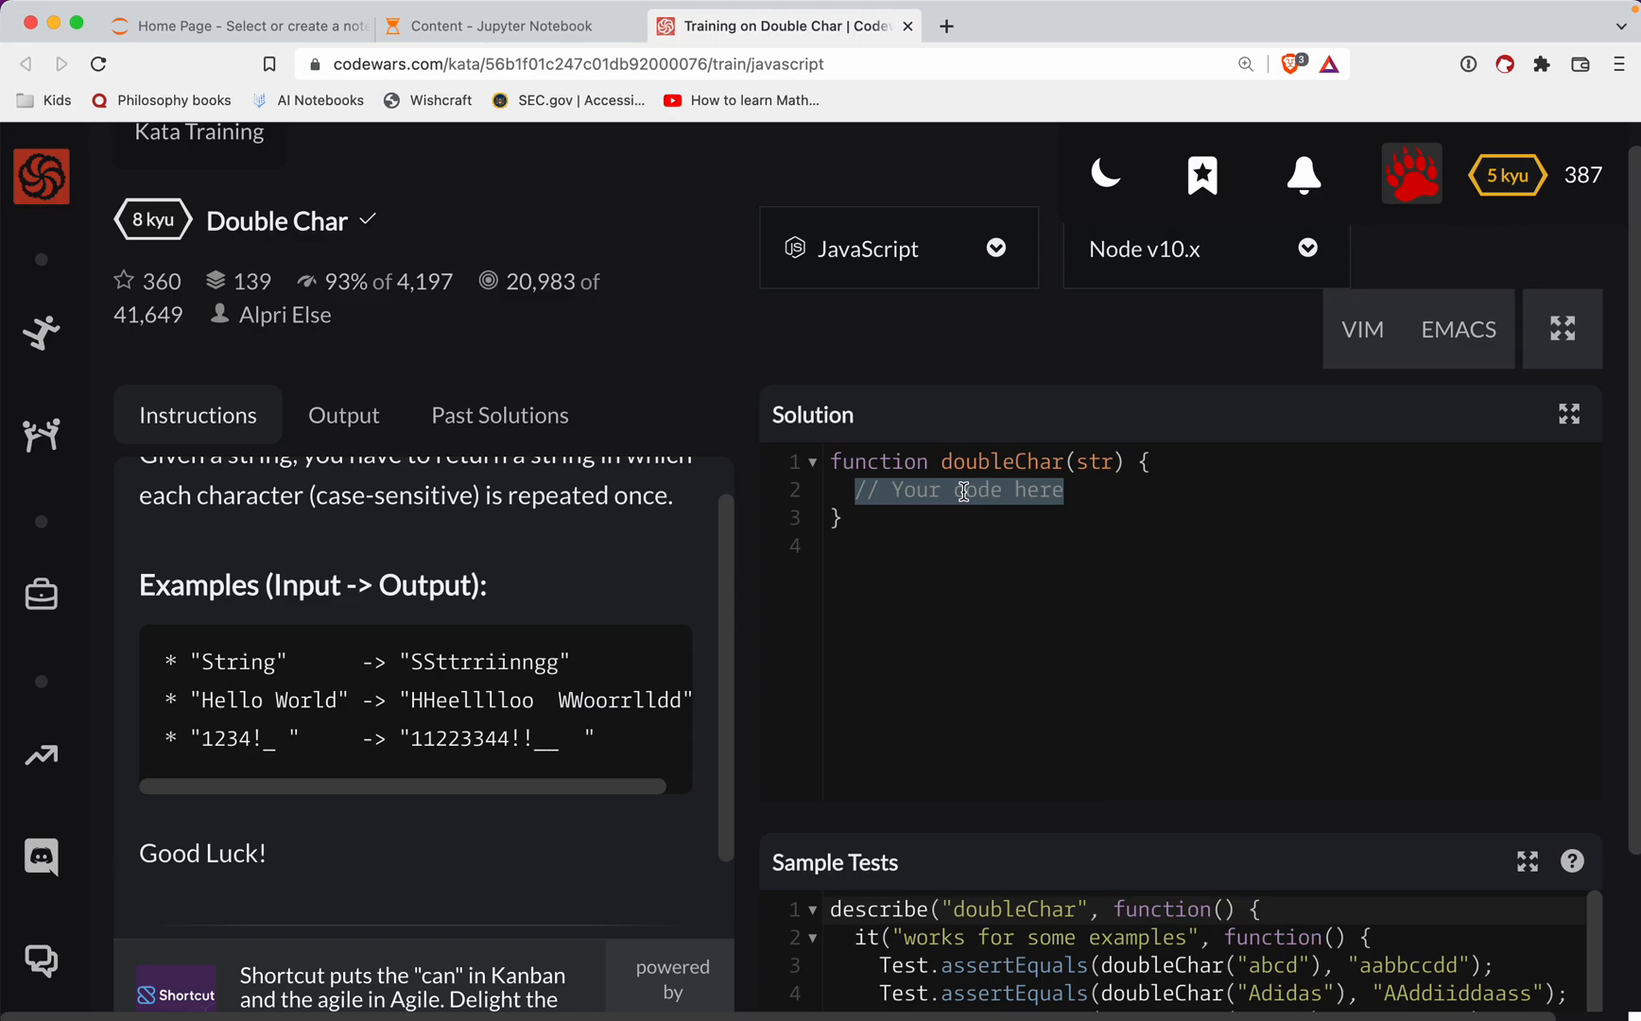
Step: Declare an empty results string, return it, and begin a for loop between them
{"action": "type", "text": "let results = '';"}
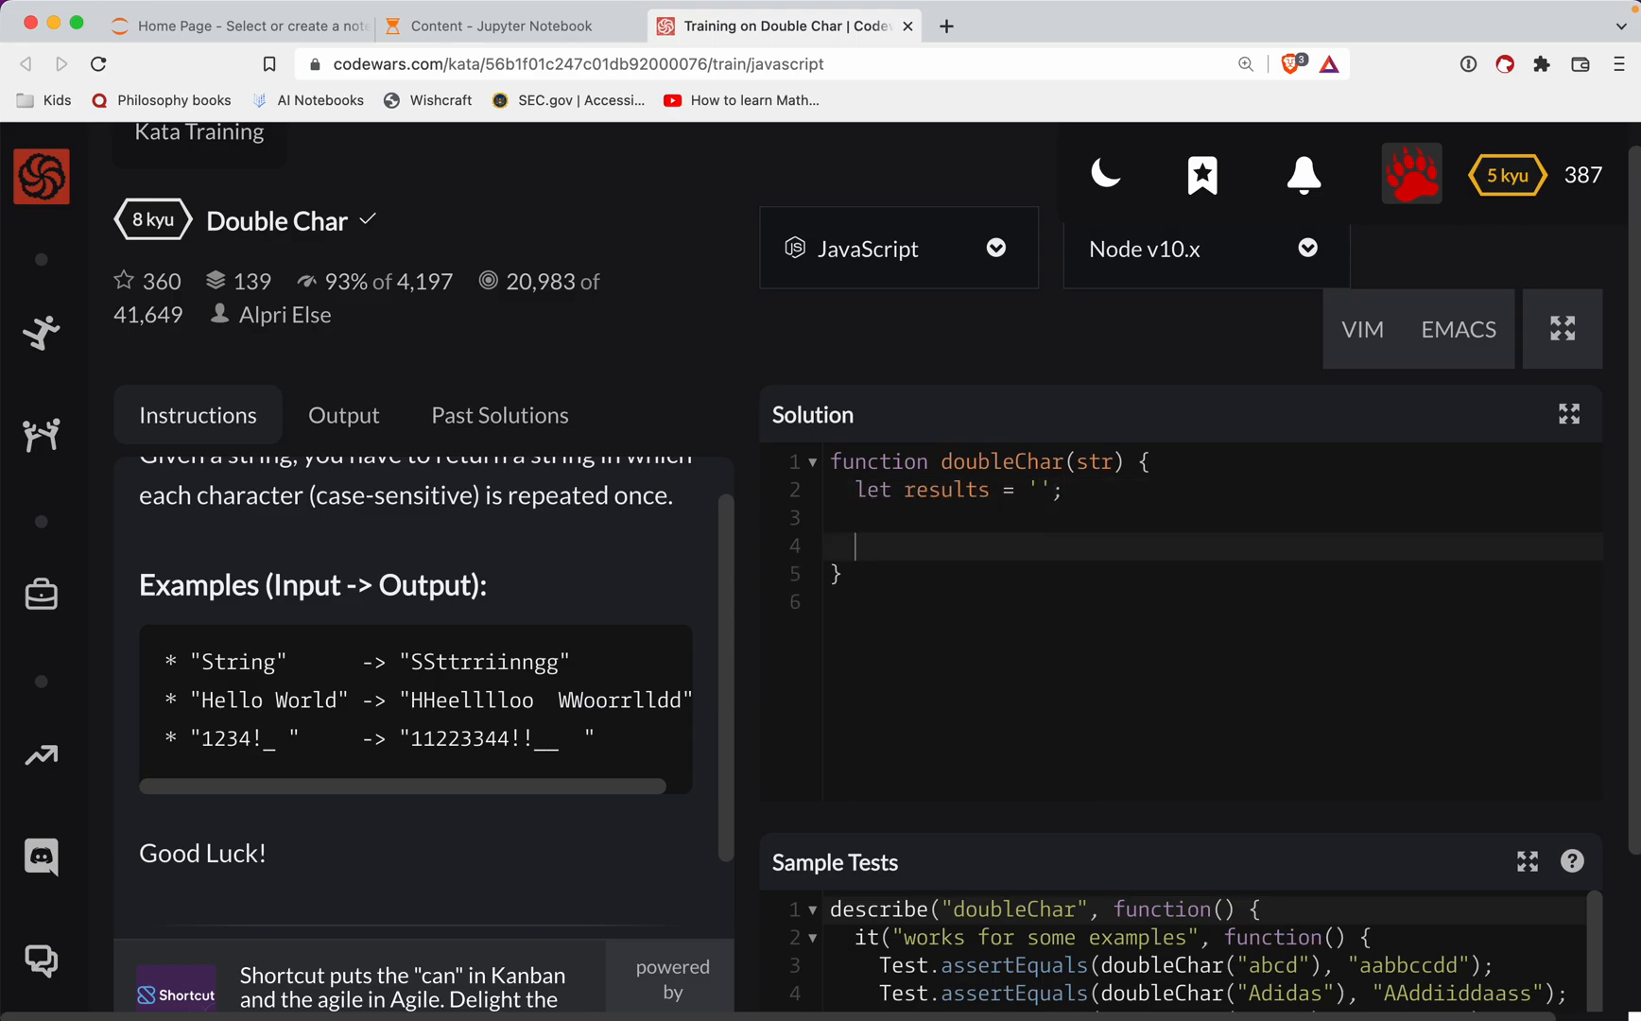
{"action": "type", "text": "return result;"}
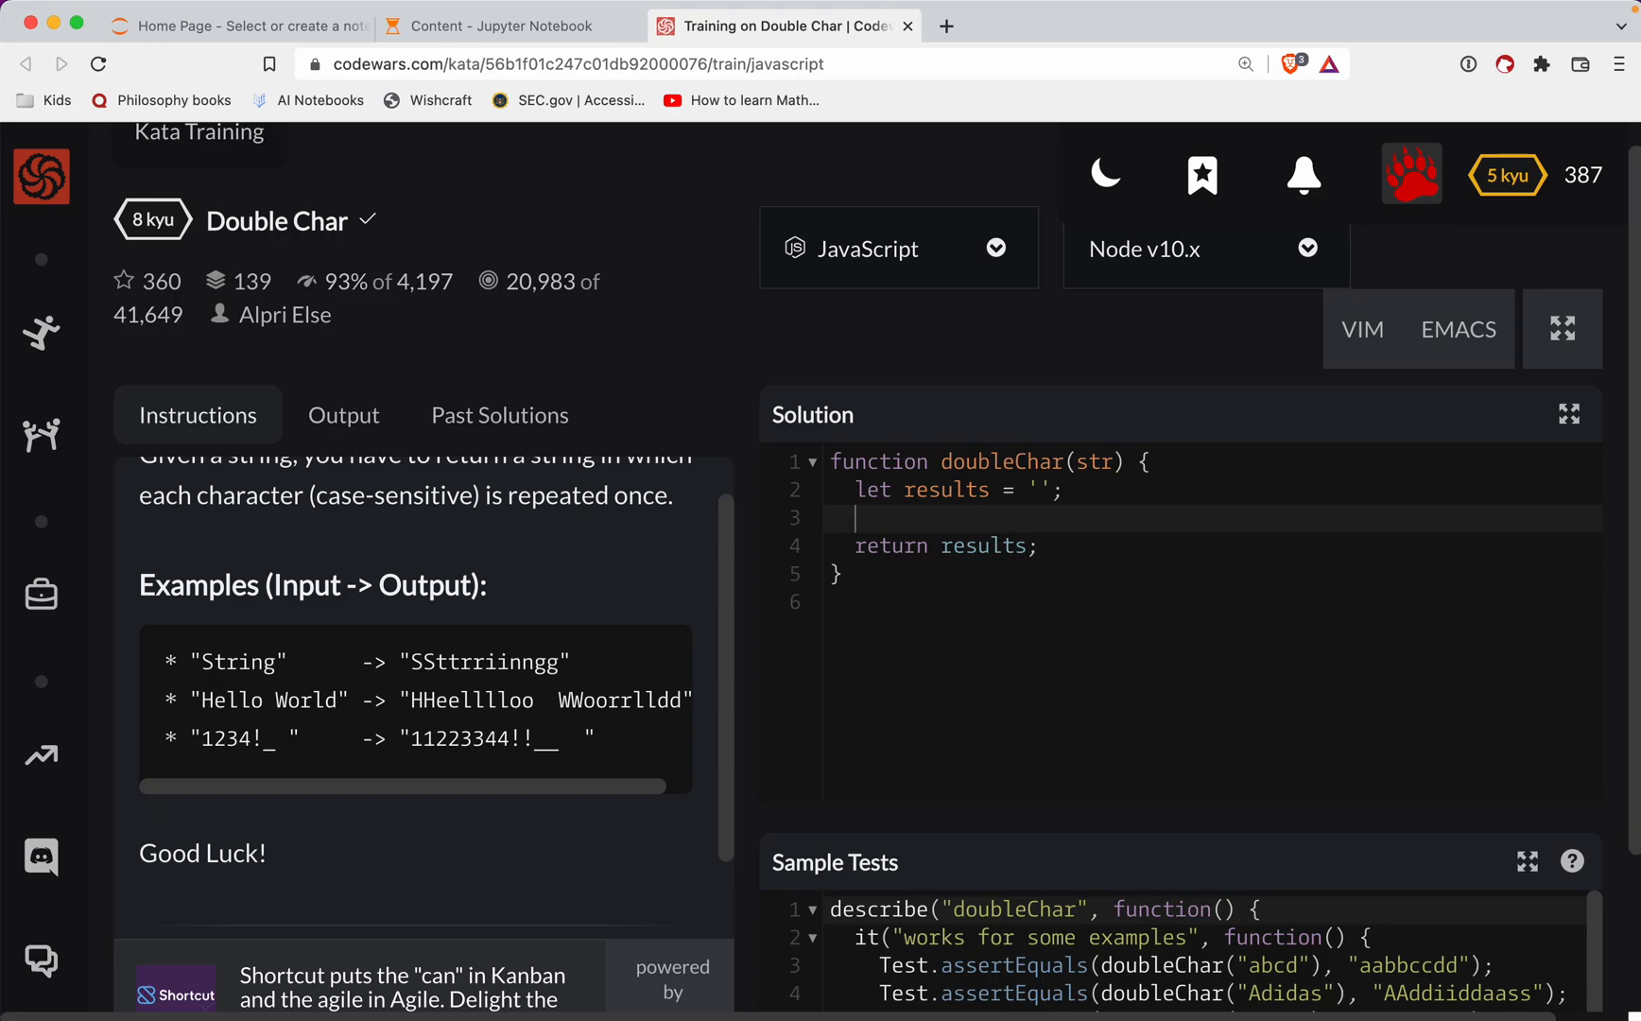
{"action": "type", "text": "for ("}
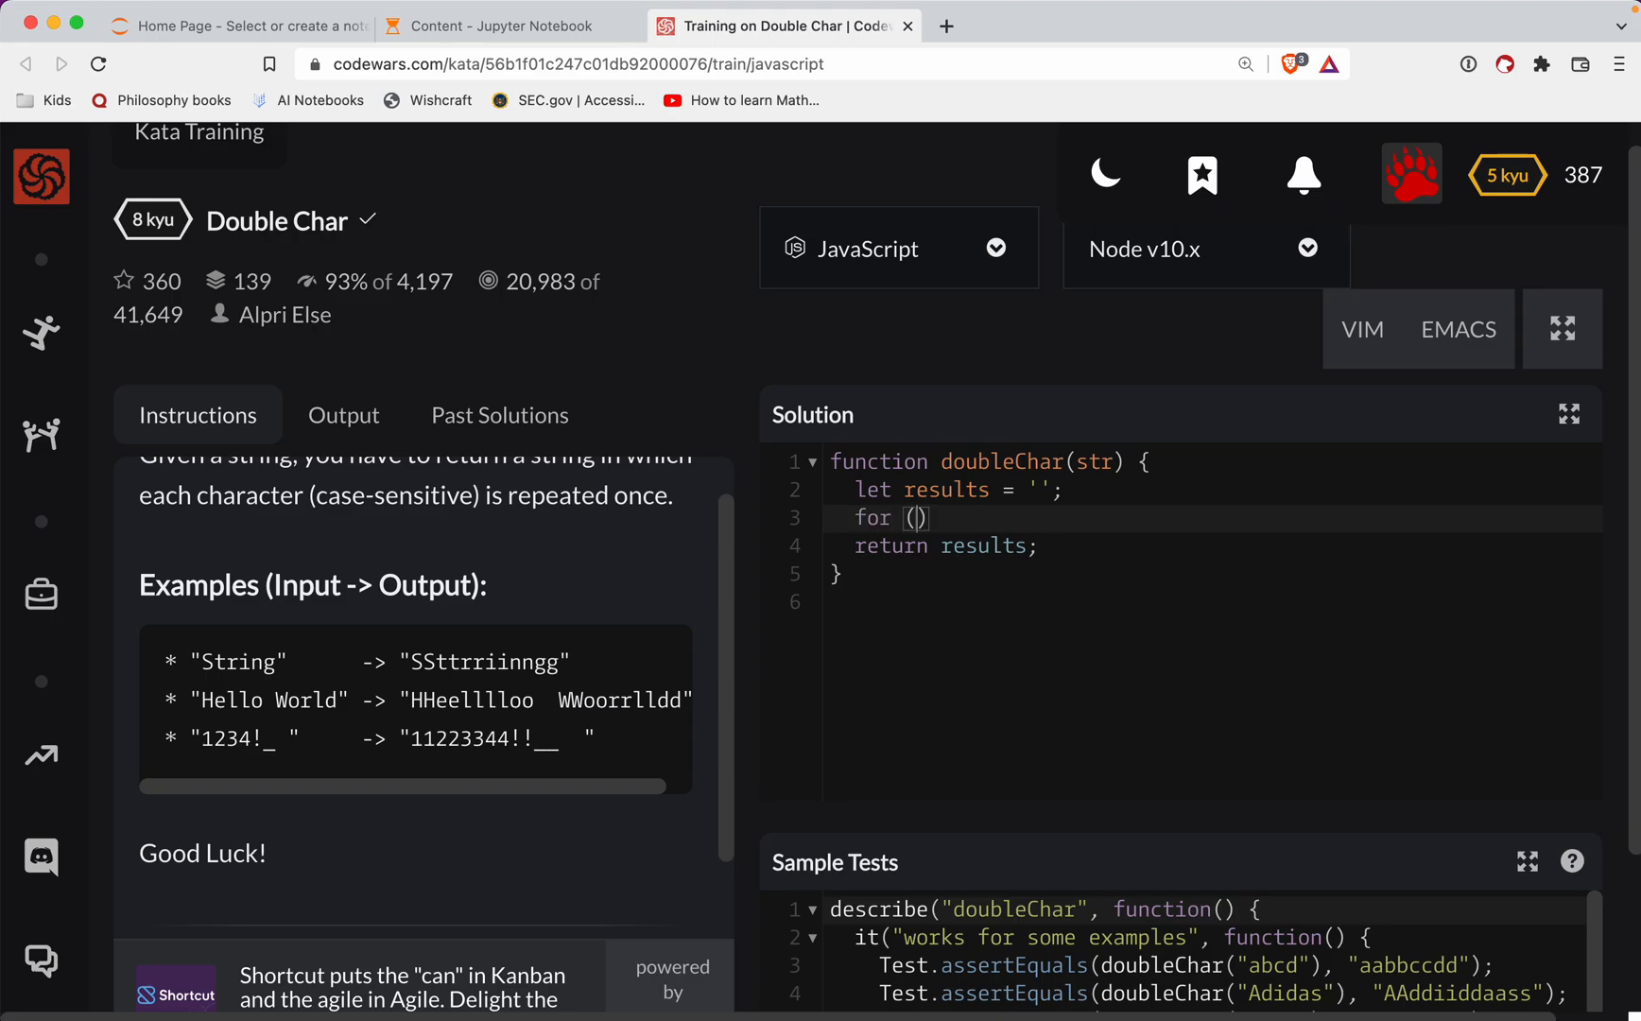
Step: Write the loop as for (const char of str) appending char + char to results
{"action": "type", "text": "const char of st"}
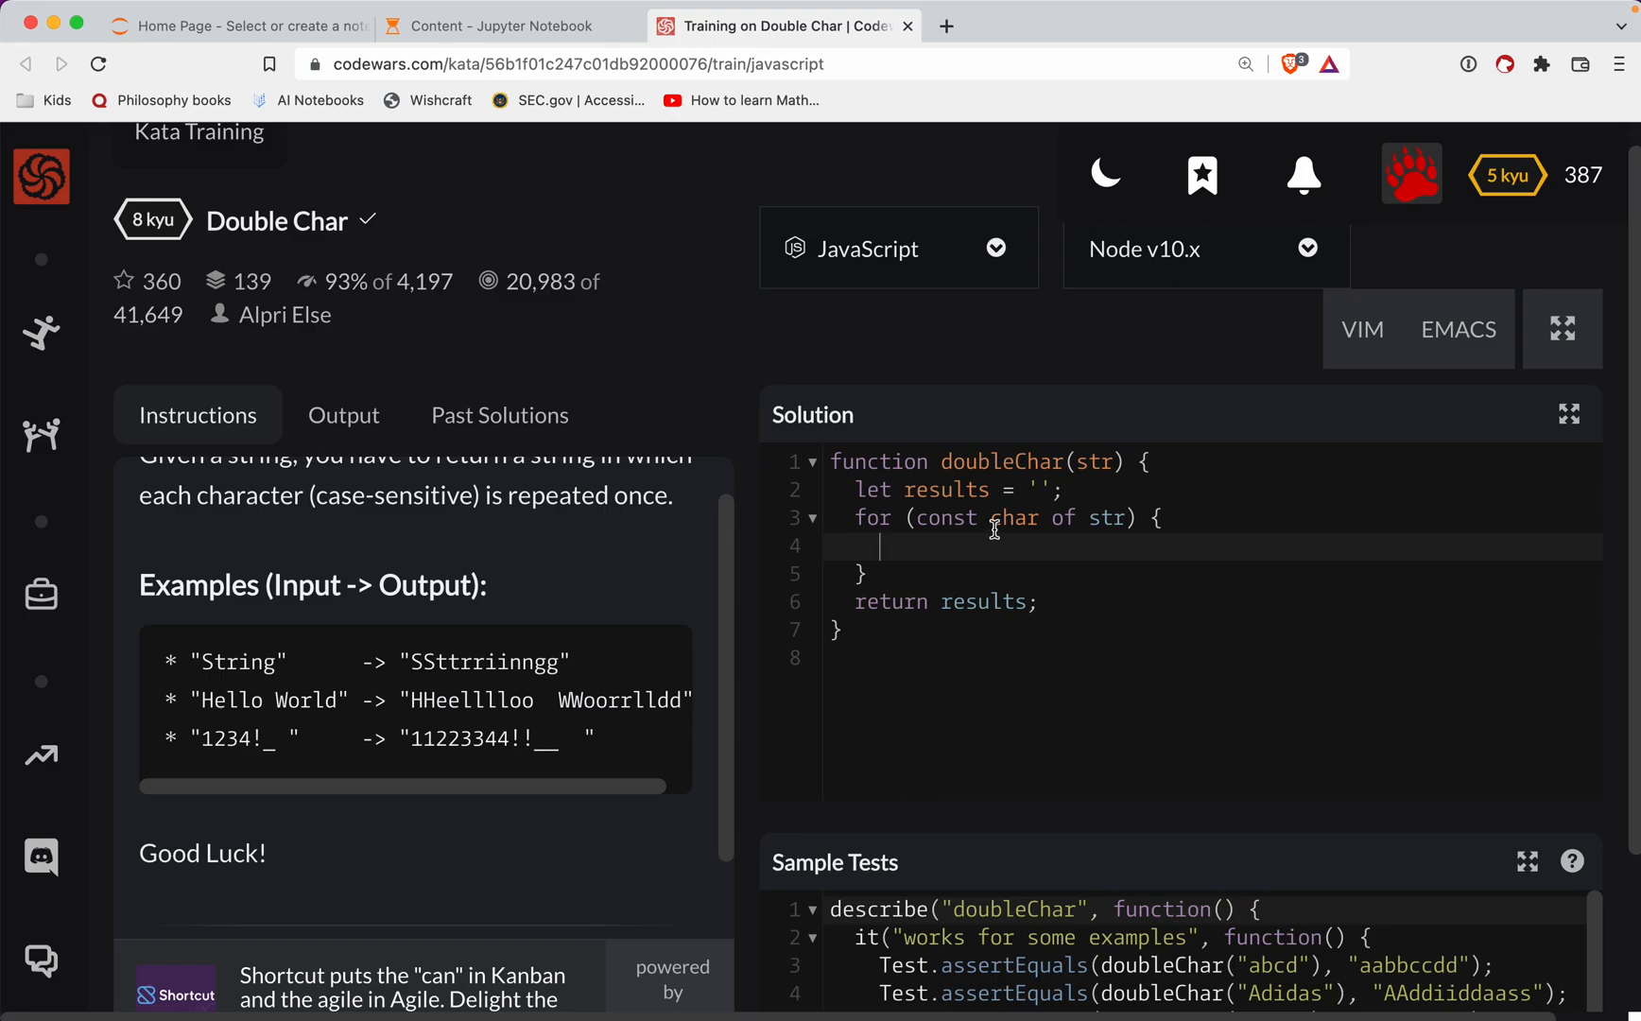
{"action": "type", "text": "results +="}
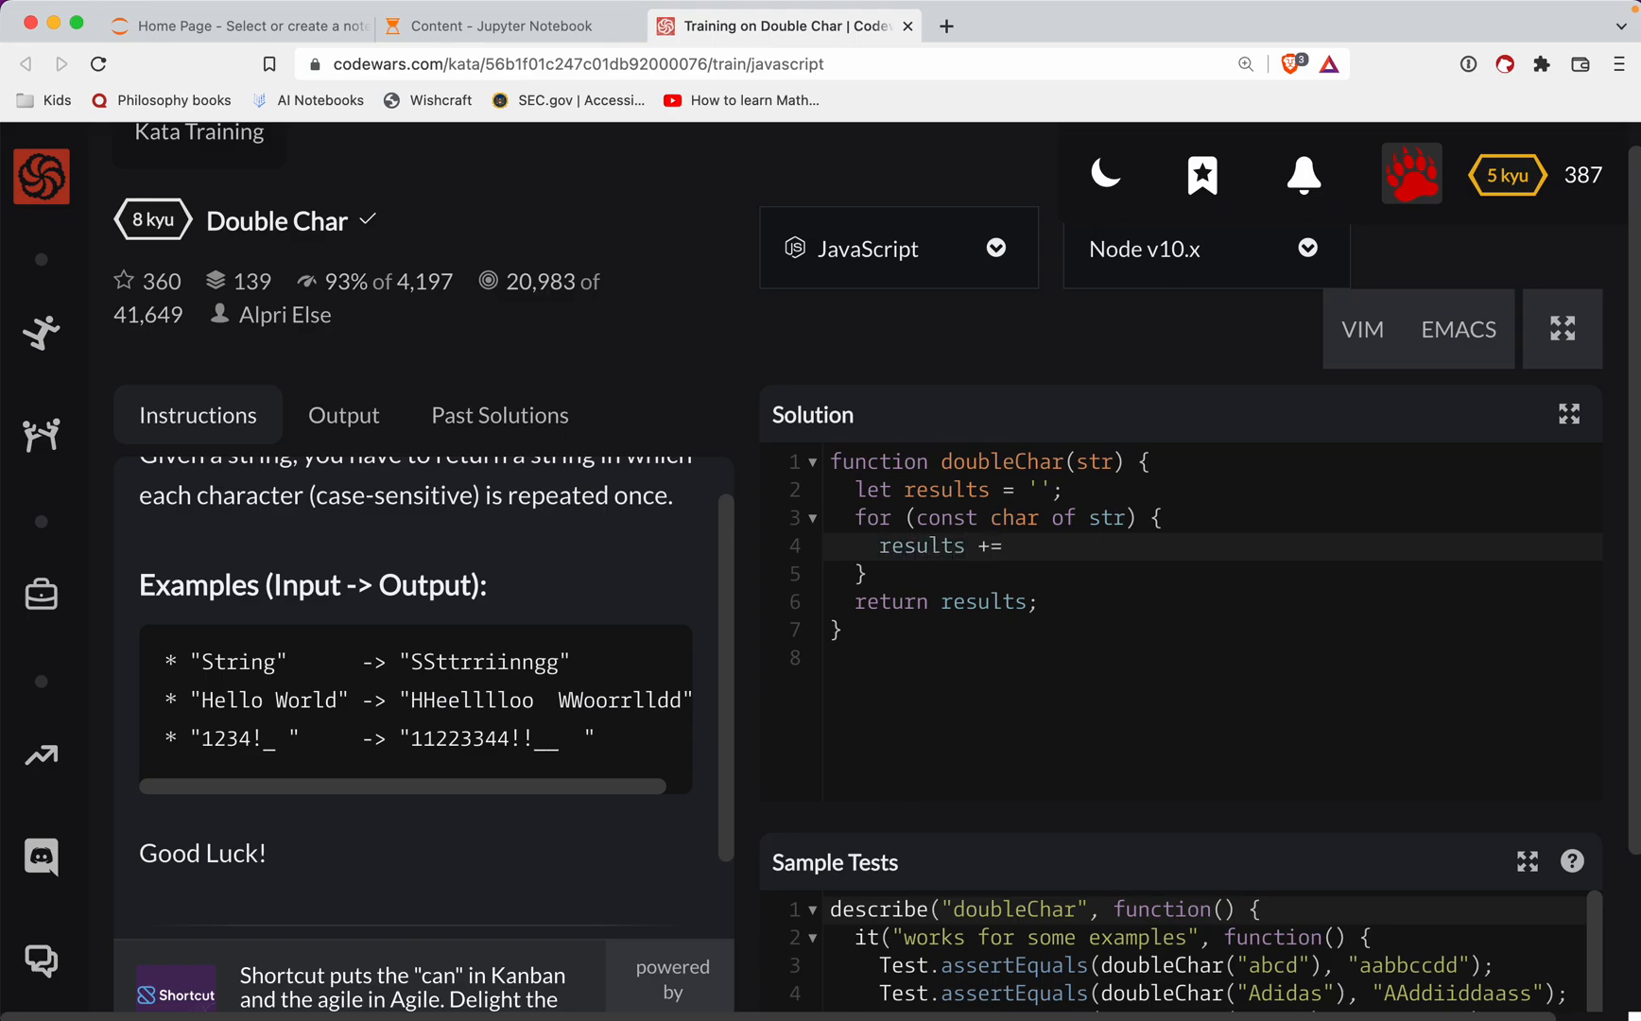
{"action": "type", "text": "char +"}
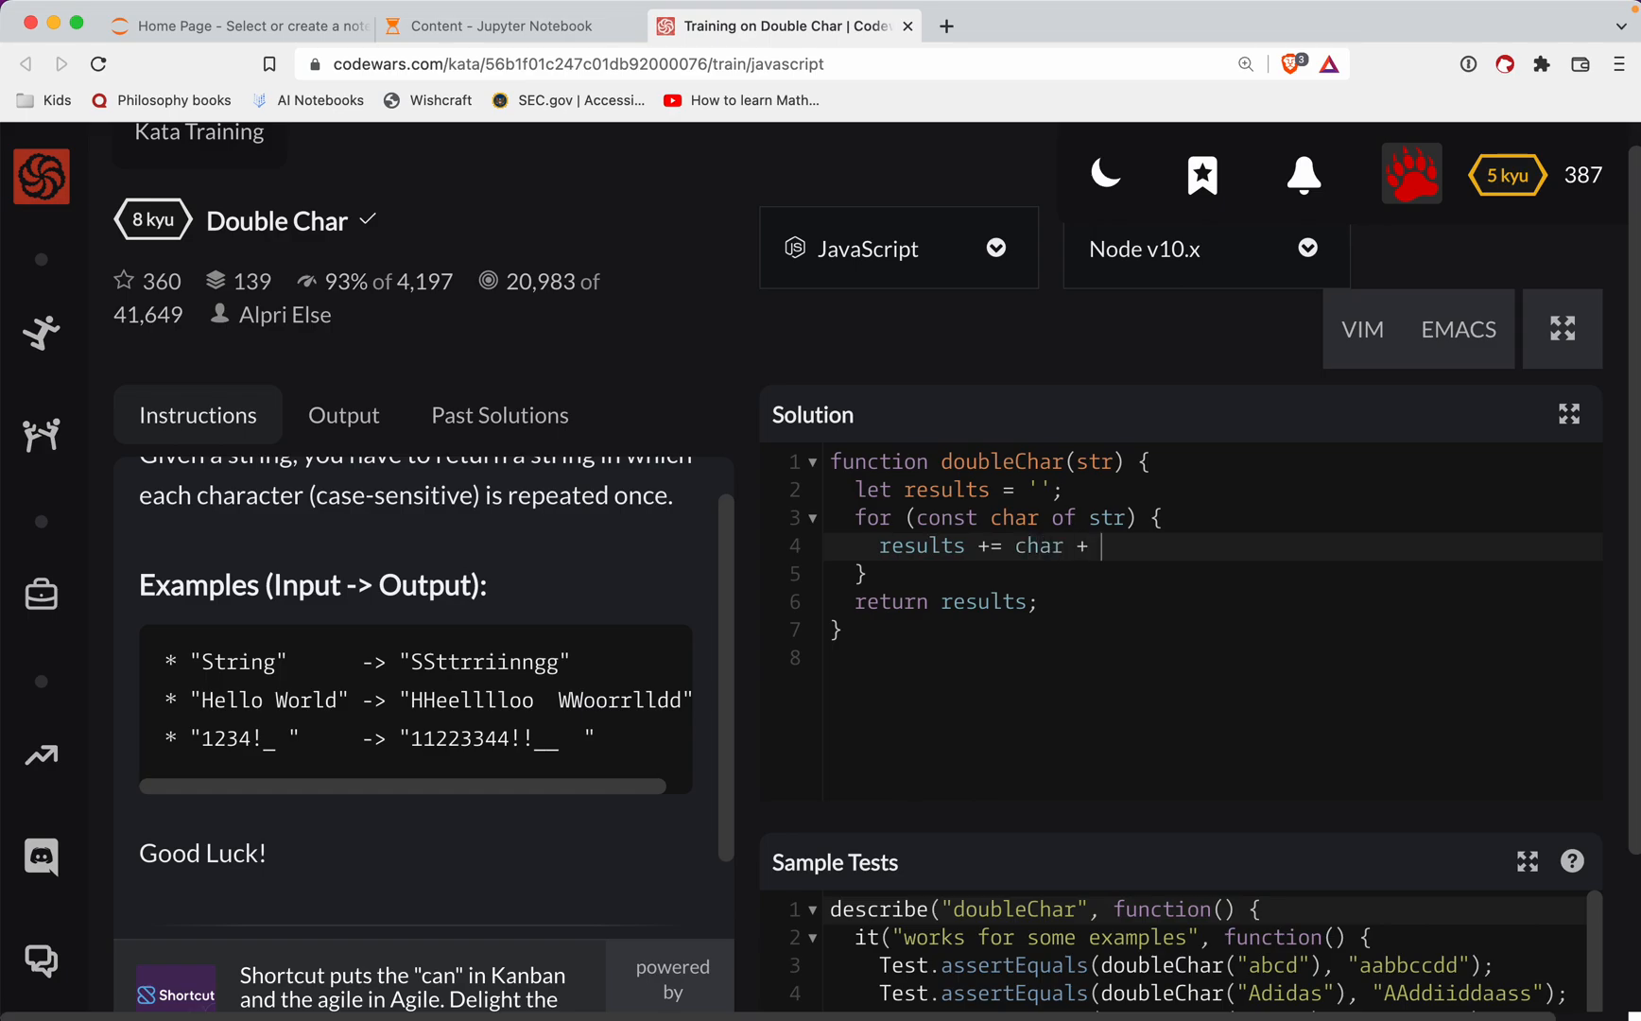
{"action": "type", "text": "char;"}
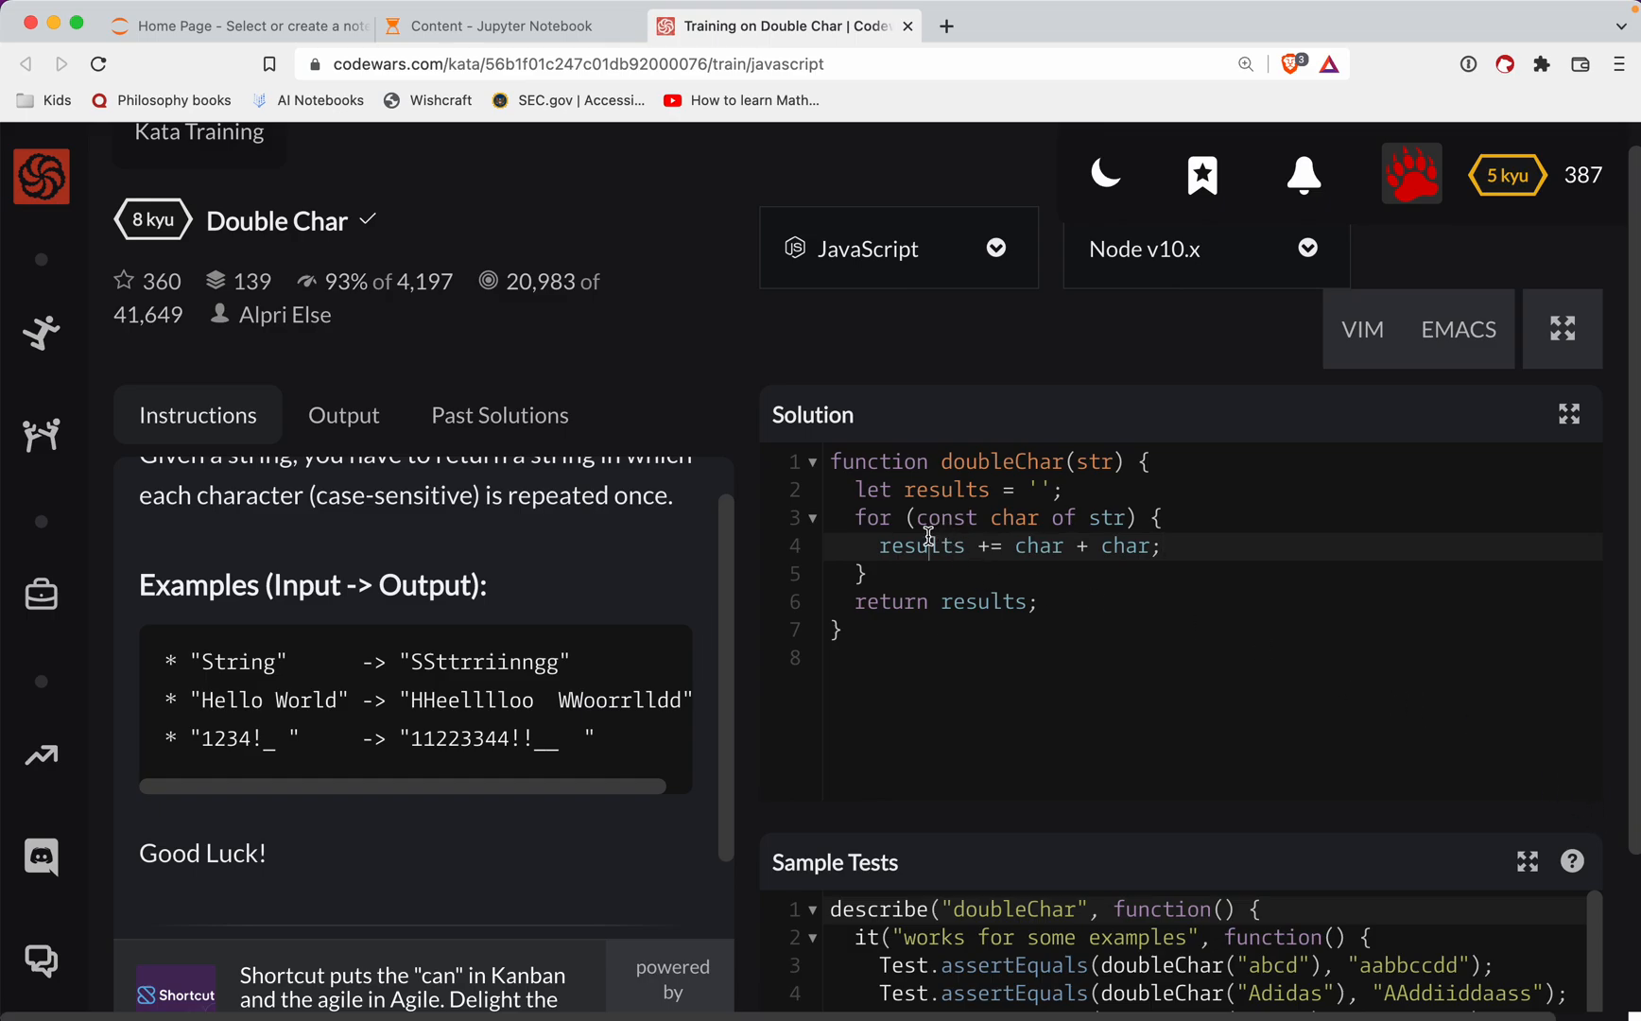
{"action": "double_click", "coordinate": [925, 546]}
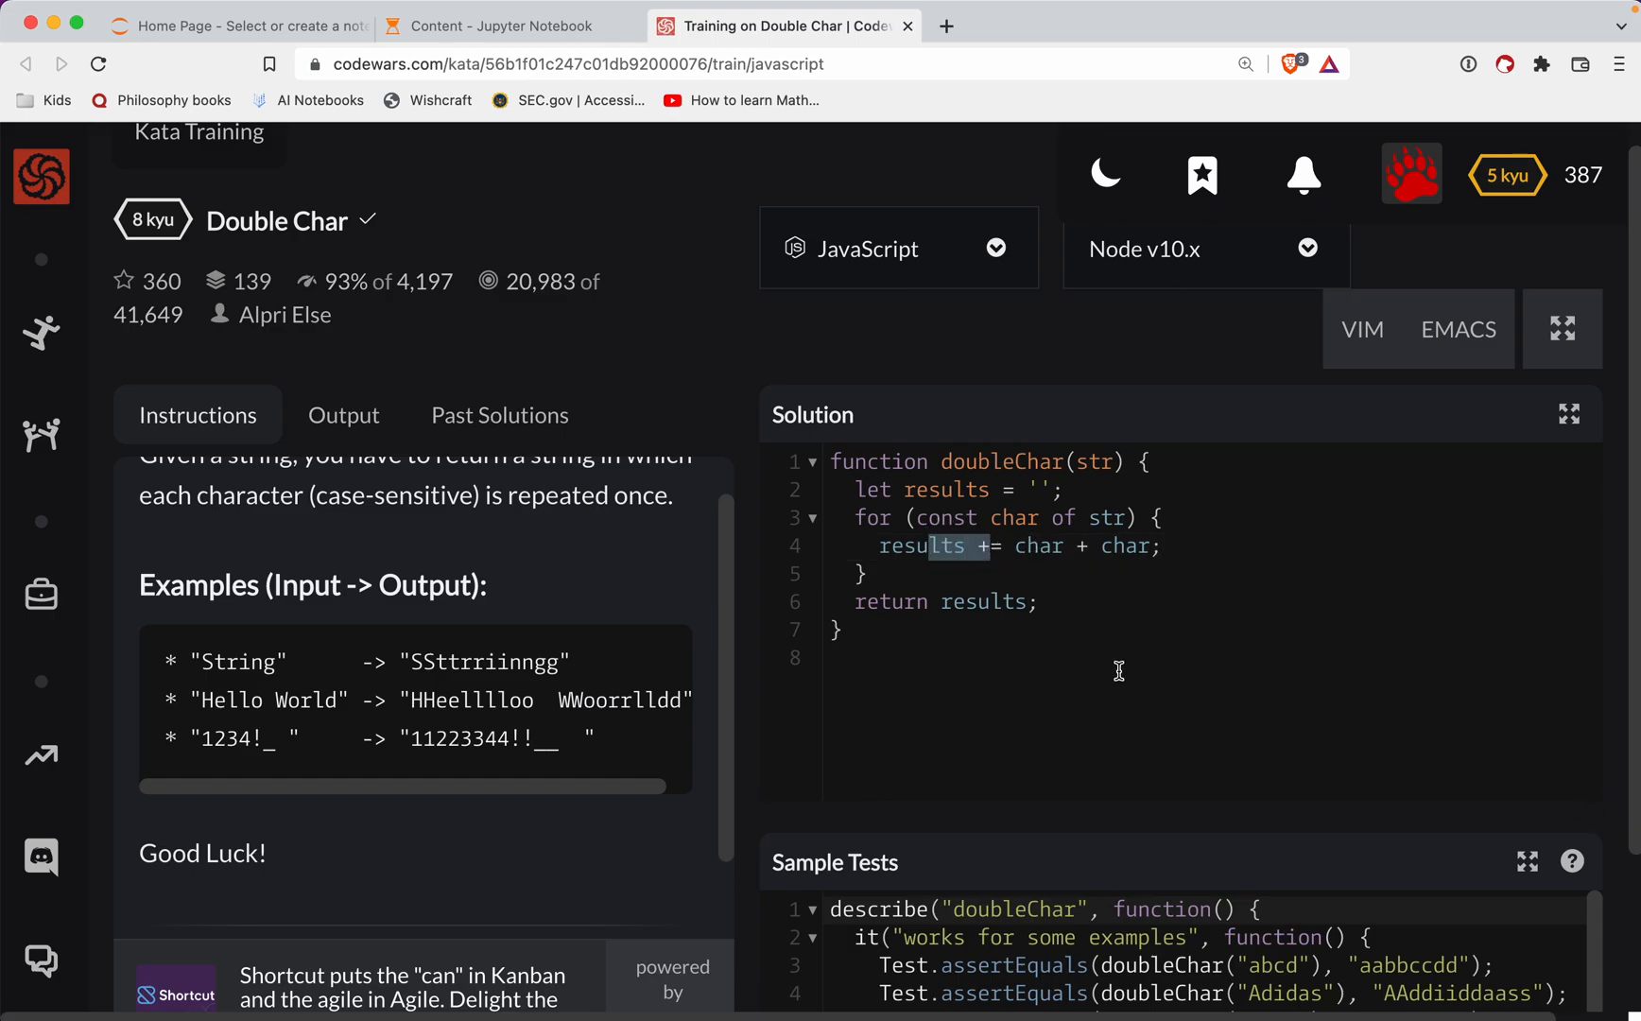
{"action": "scroll", "scroll_direction": "down", "scroll_amount": 3}
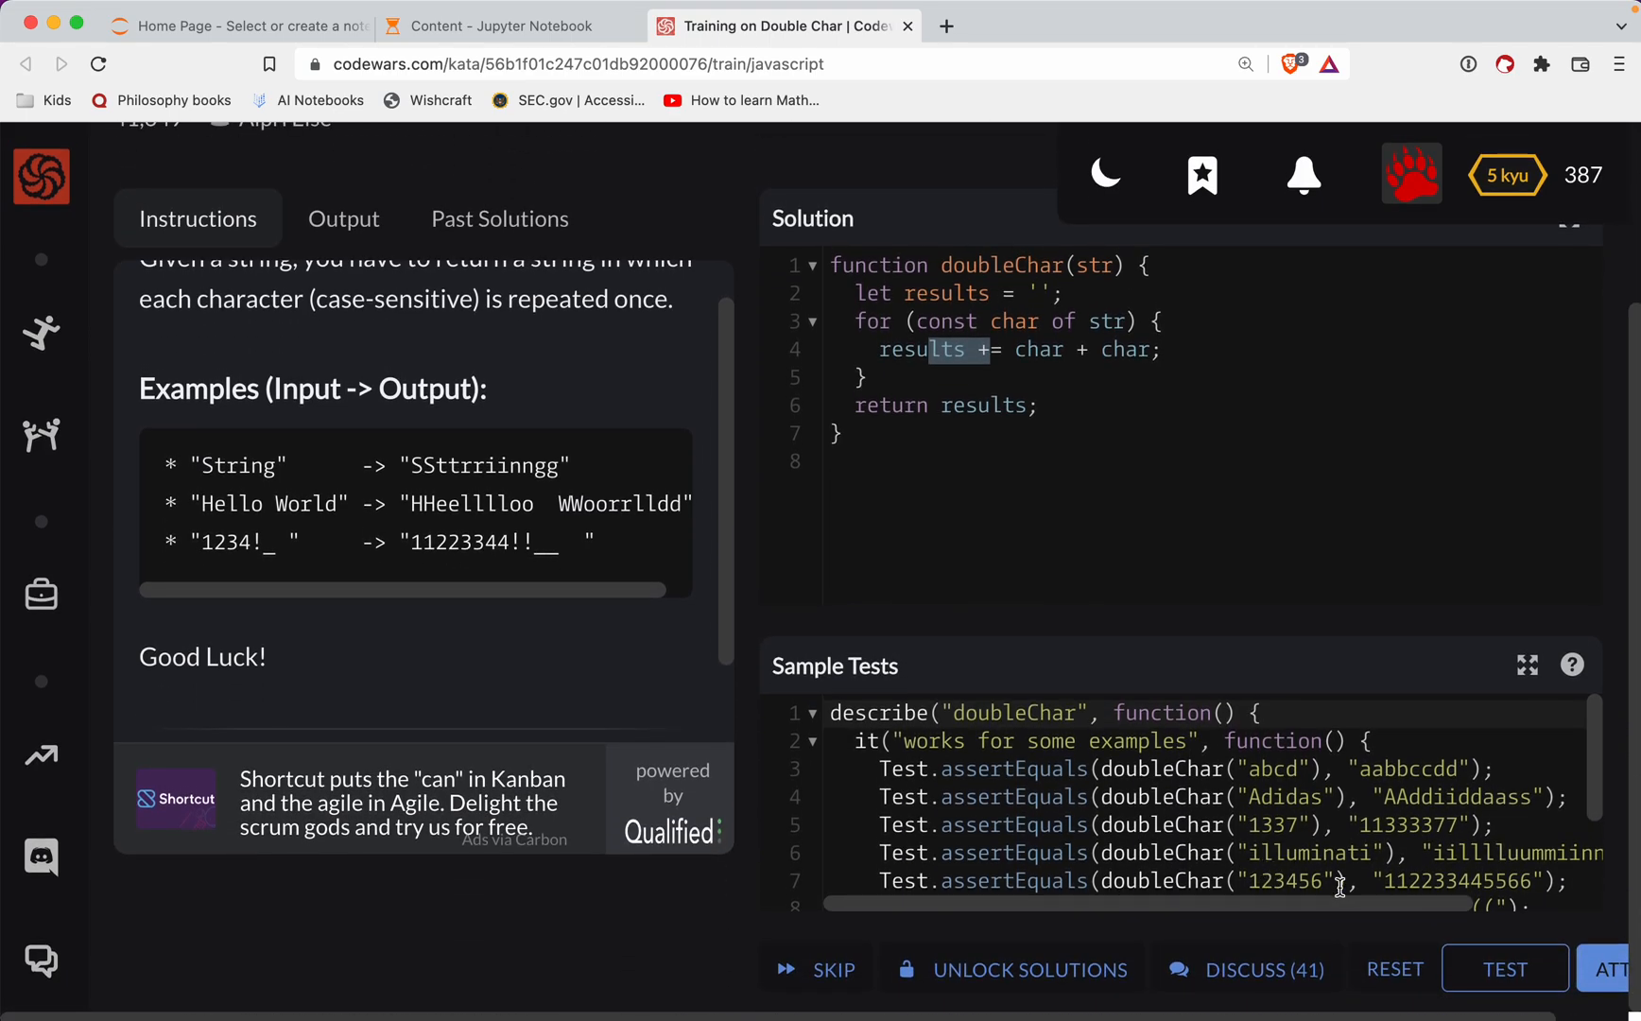
Step: Run the Sample Tests against the doubleChar solution with the TEST button
{"action": "left_click", "coordinate": [1503, 968]}
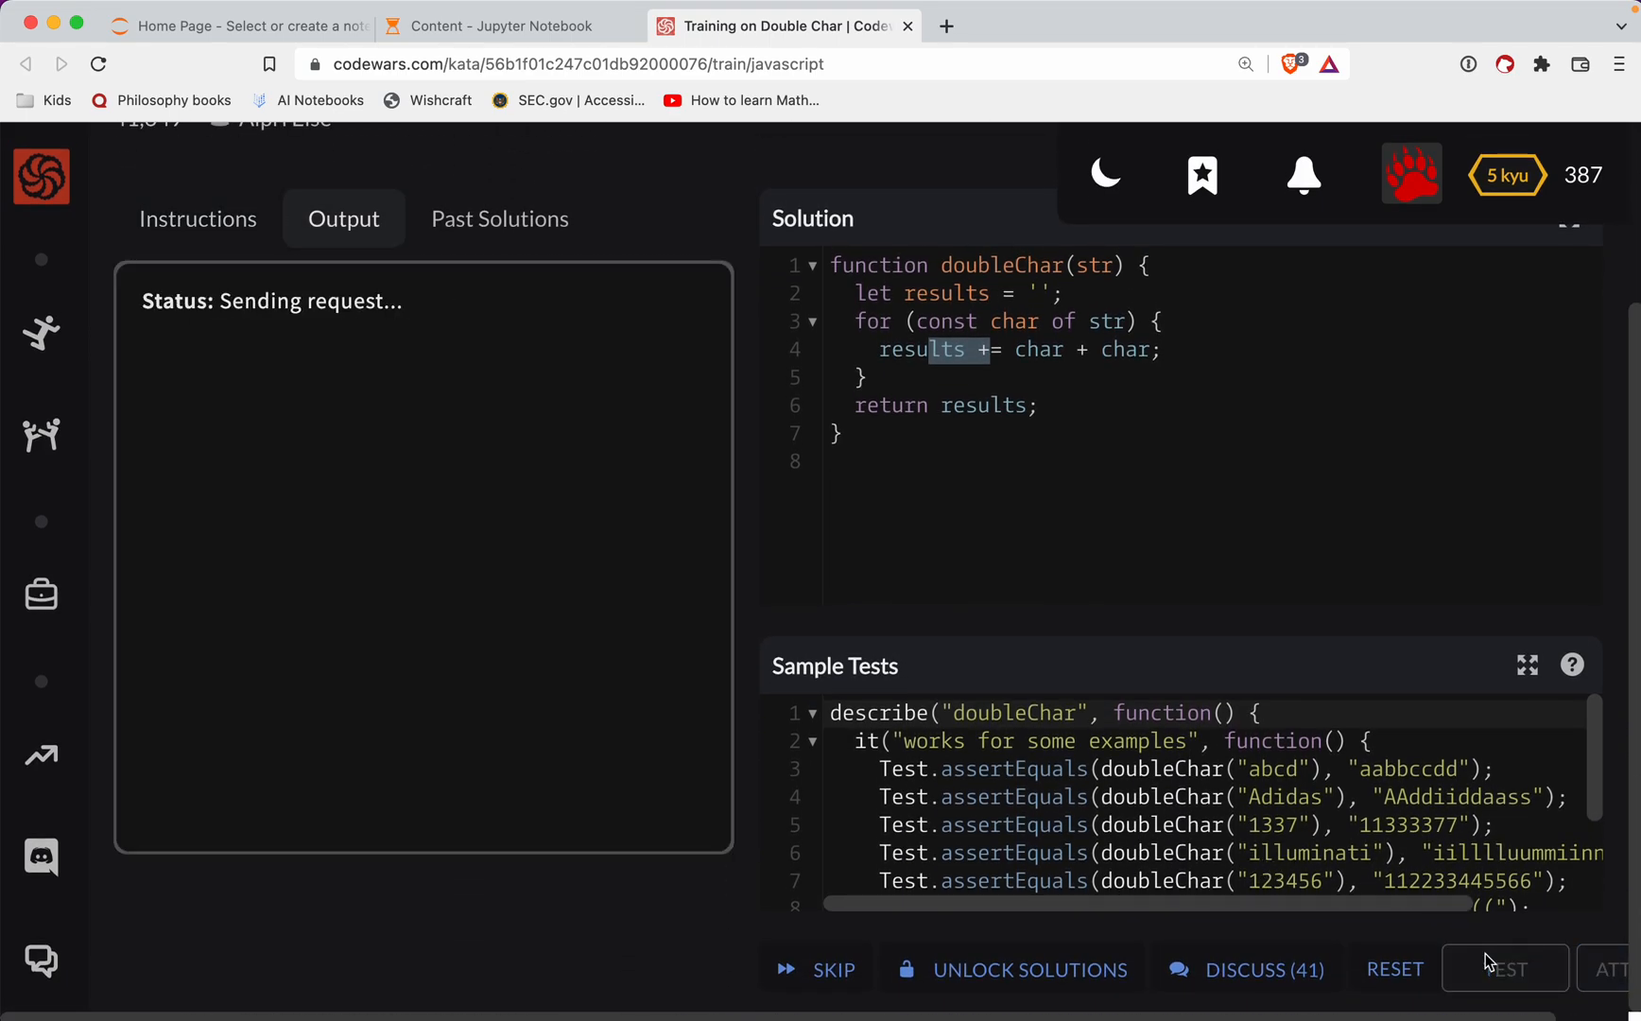
{"action": "left_click", "coordinate": [1504, 969]}
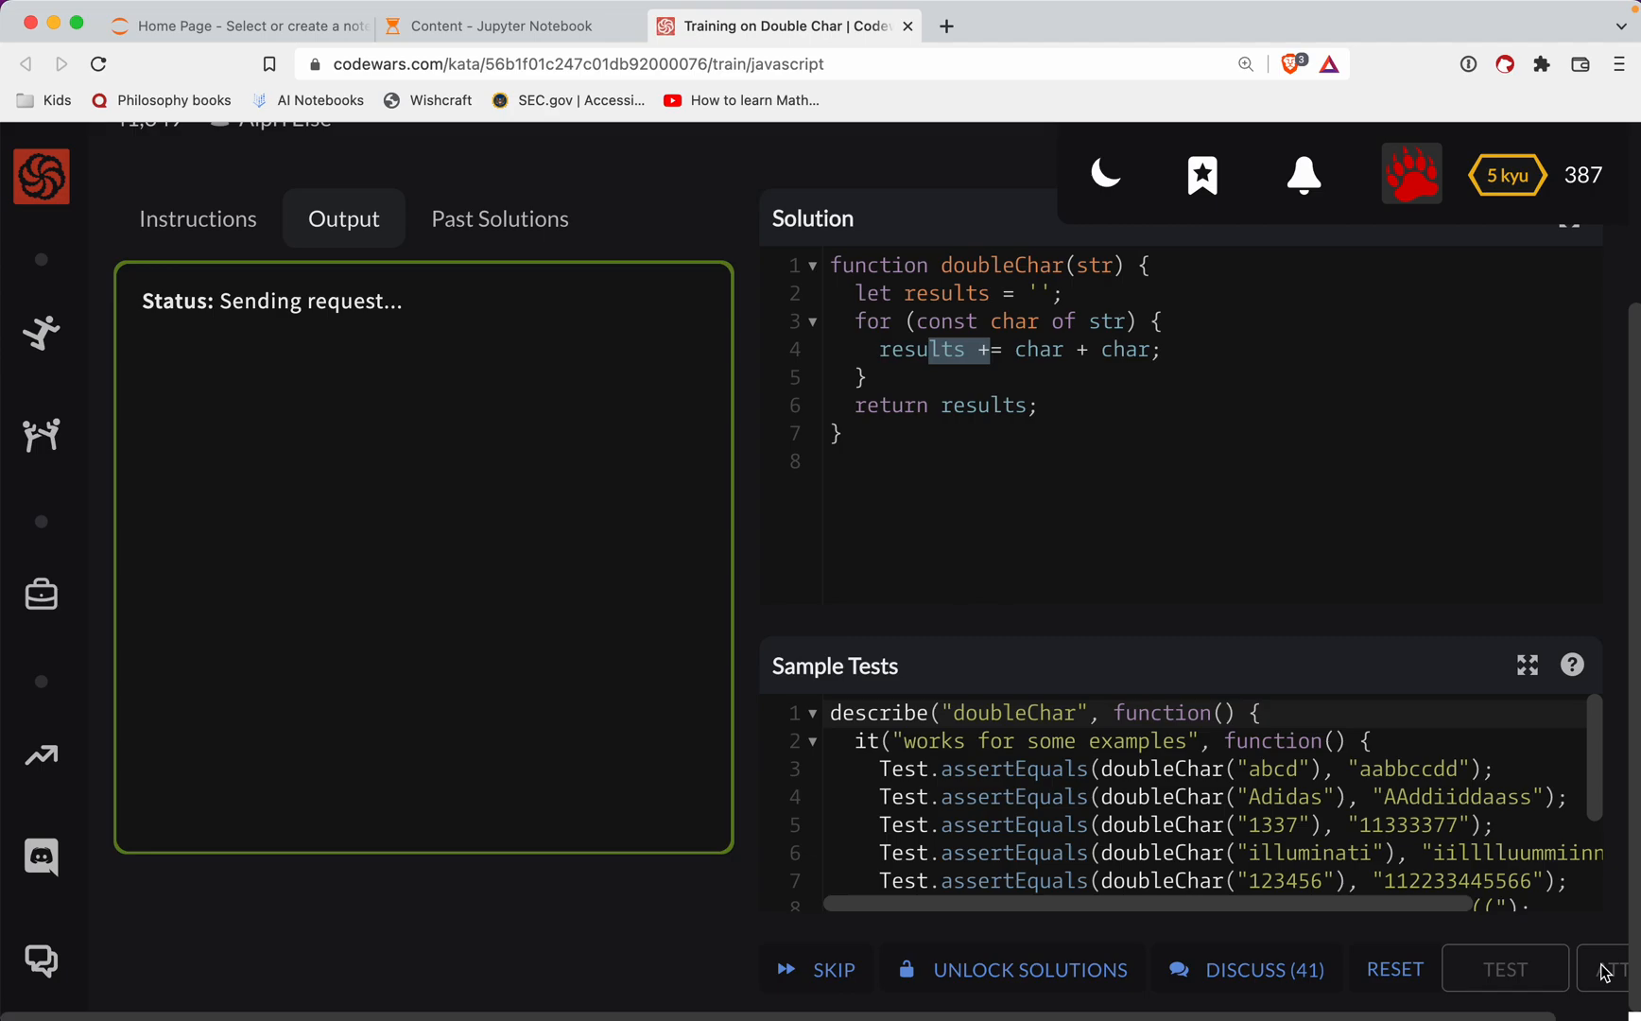